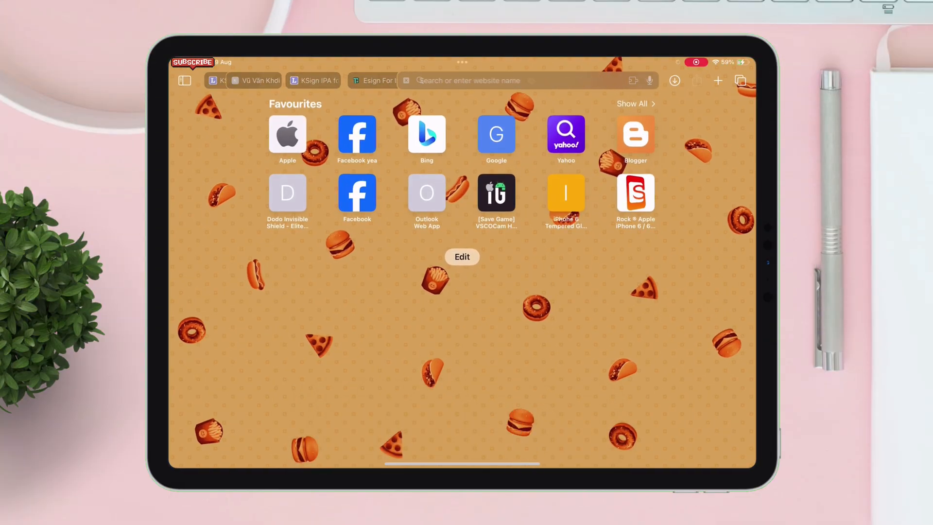
Search 'feather github' and download Feather.ipa from the Feather v2.3.1 release assets.
text(feather g)
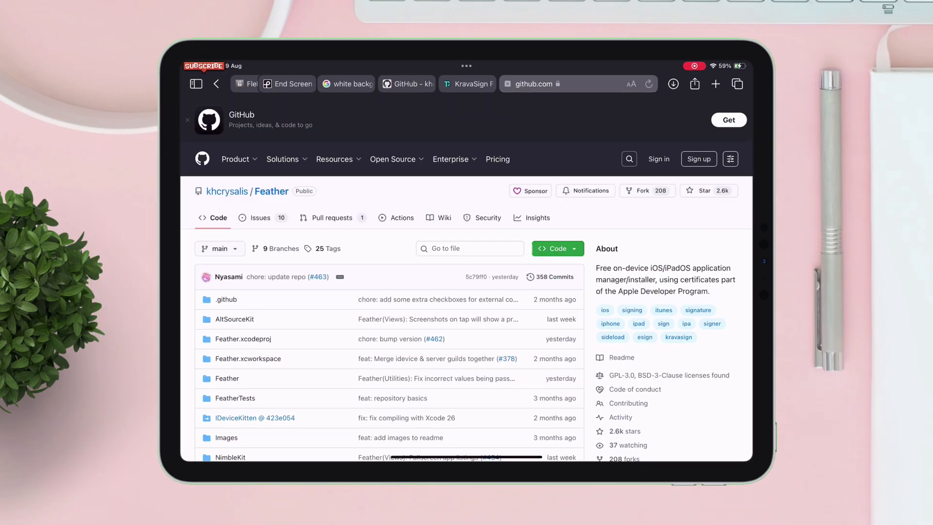
scroll(down, 3)
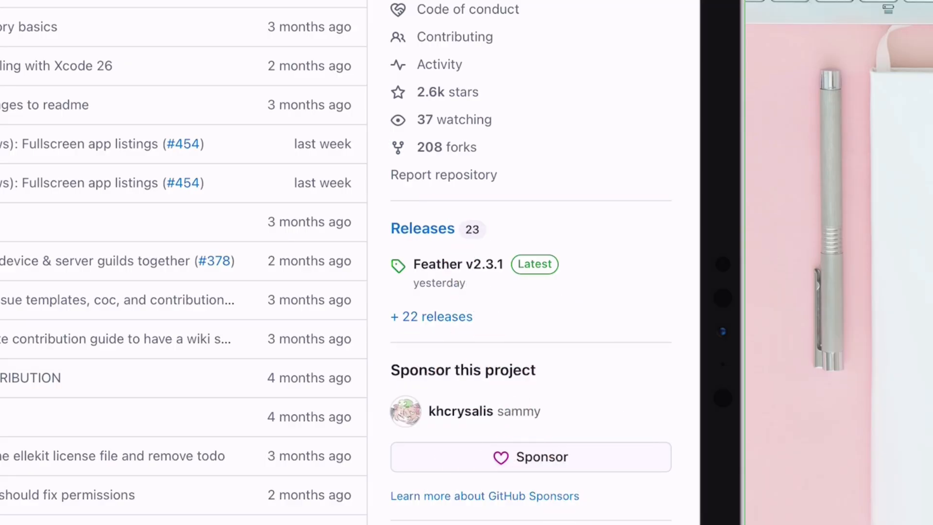
click(459, 263)
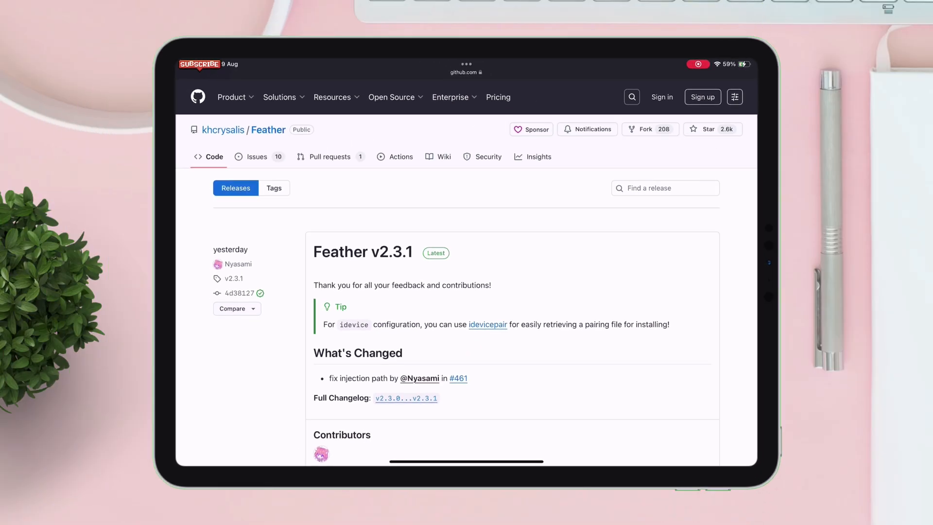
scroll(down, 3)
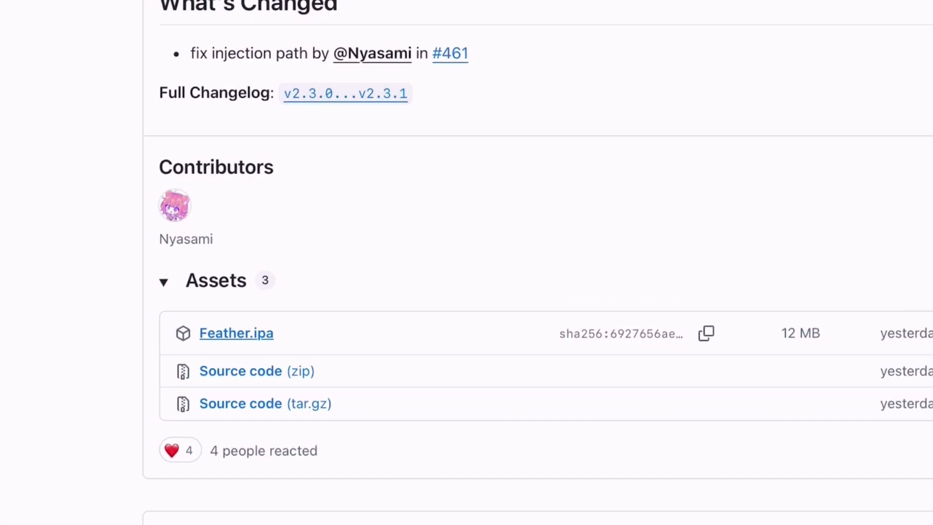
click(679, 80)
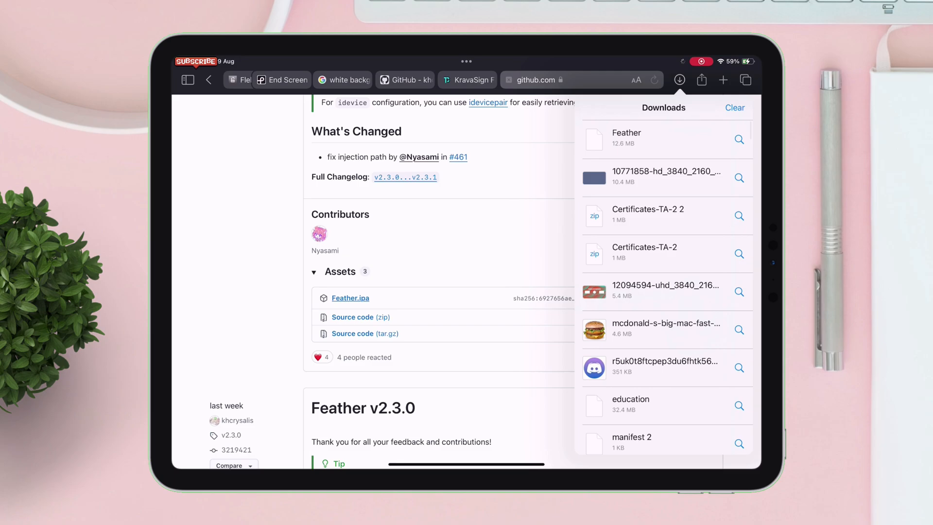
Leave Safari and search the home screen for 'files'.
key(home)
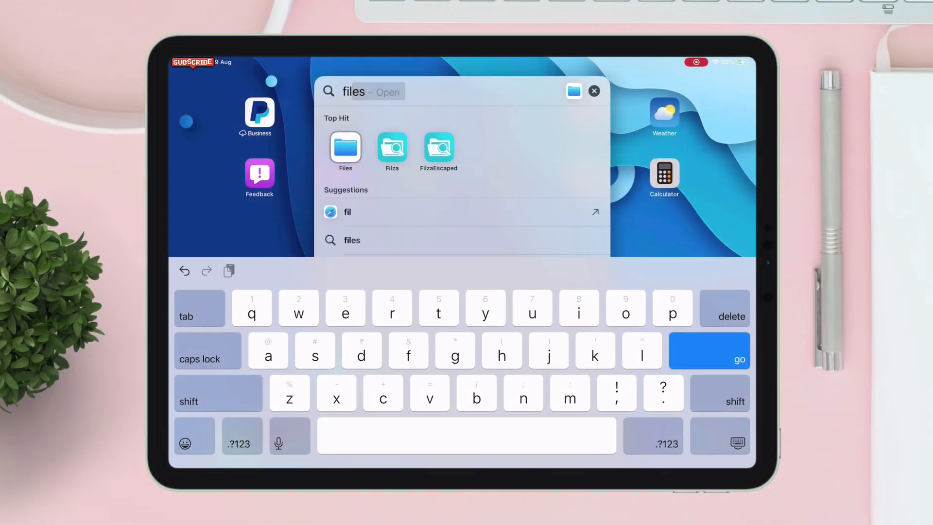
Browse to the Development certificate folder in Files, then return to the KravaSigner page.
click(345, 151)
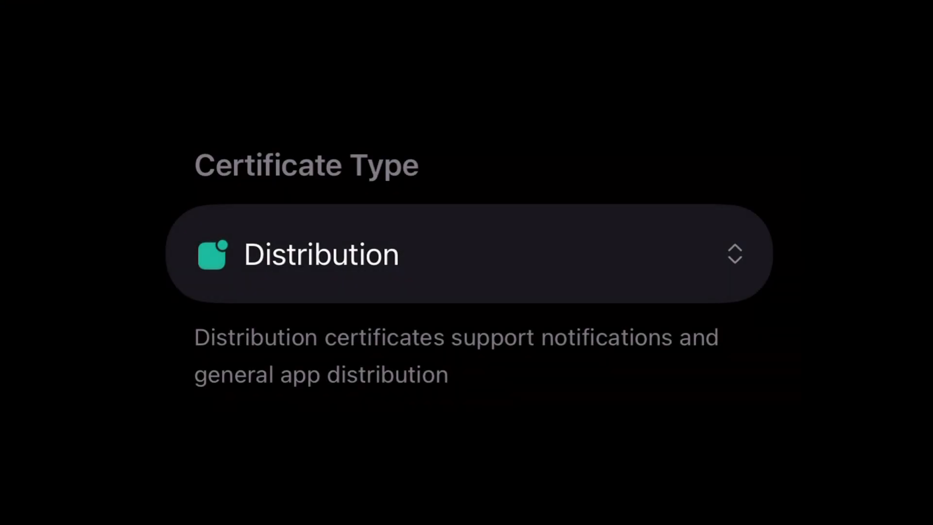
click(467, 254)
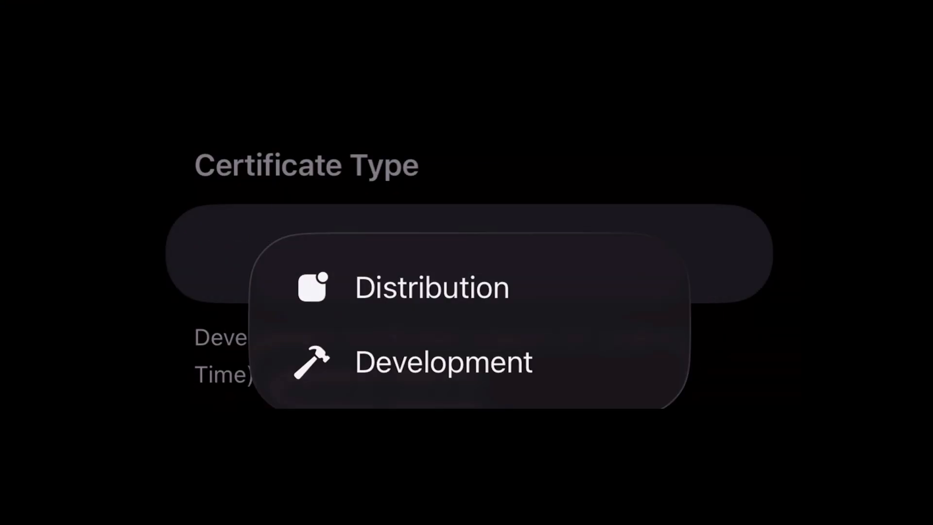
click(443, 362)
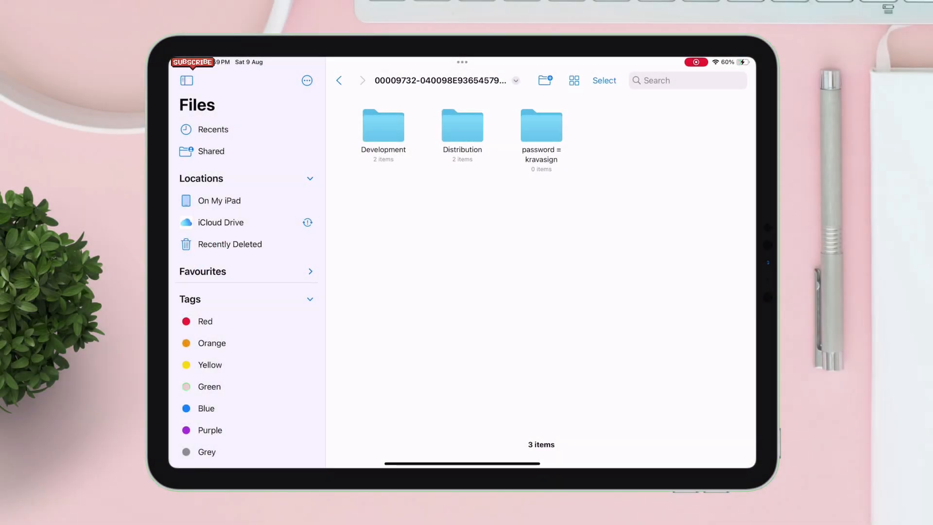
double_click(383, 122)
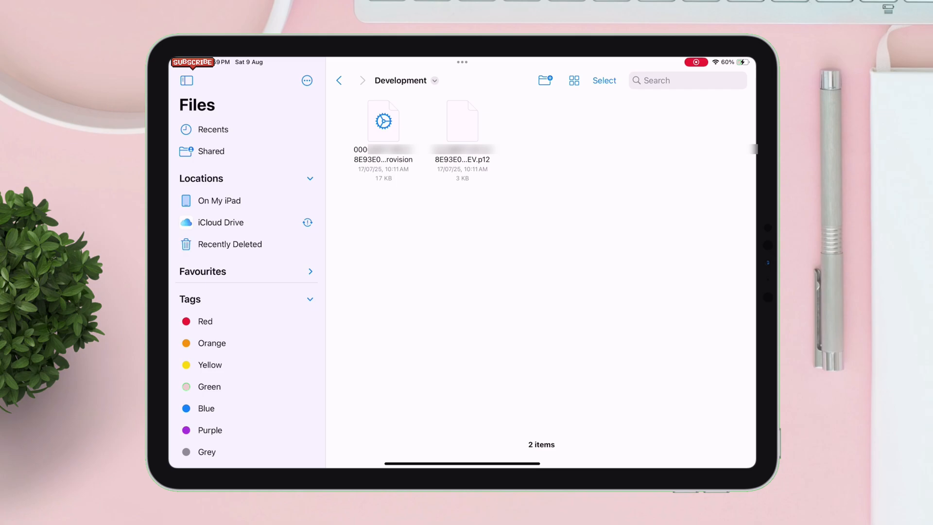
click(338, 80)
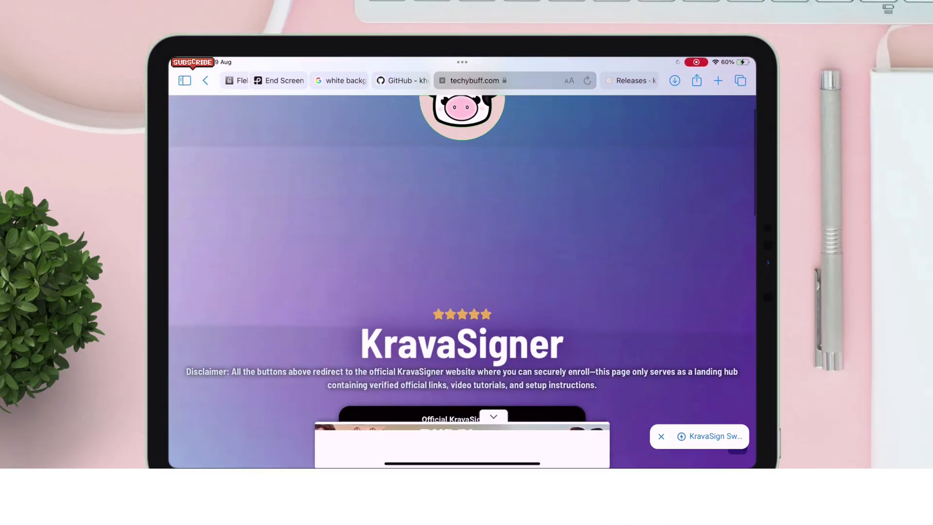
scroll(down, 3)
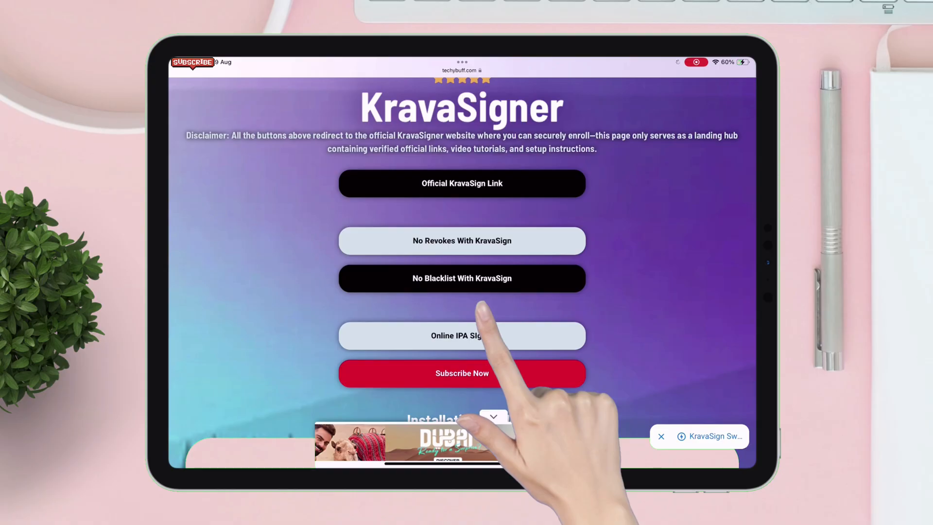
click(462, 336)
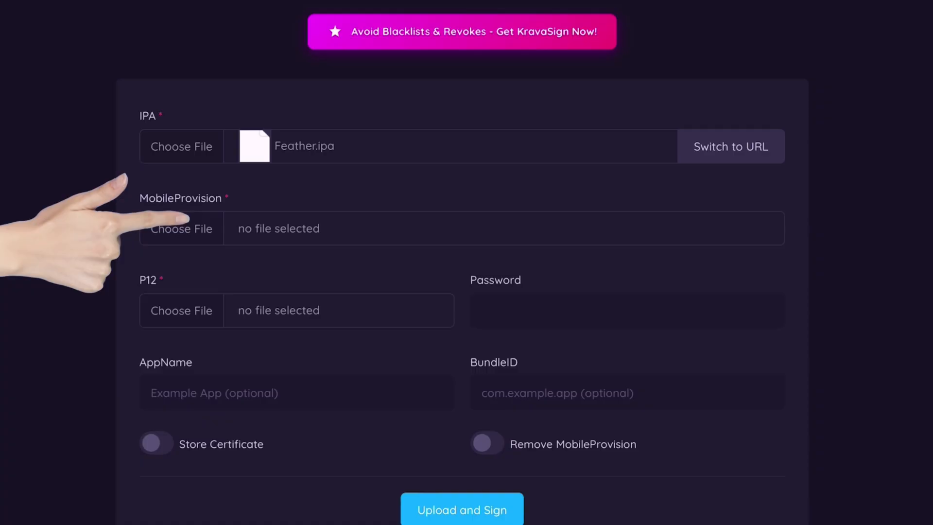
click(181, 228)
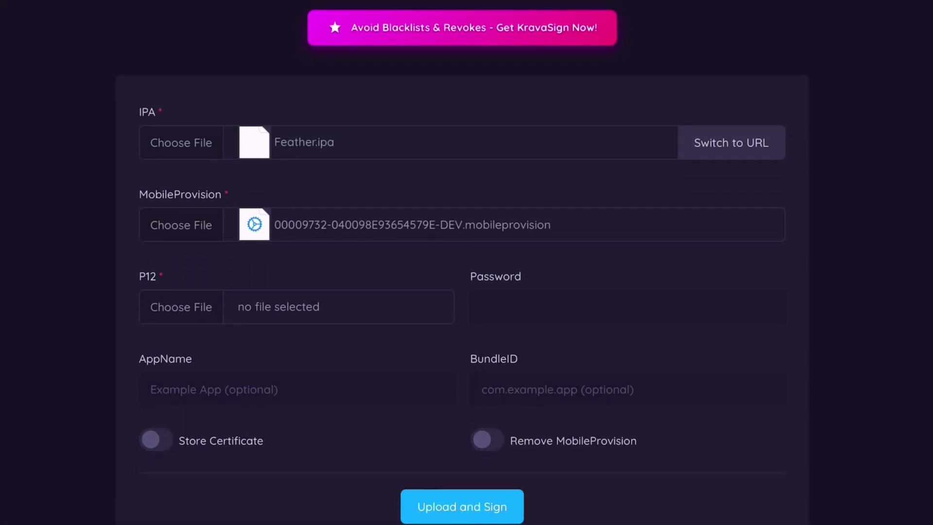
click(181, 307)
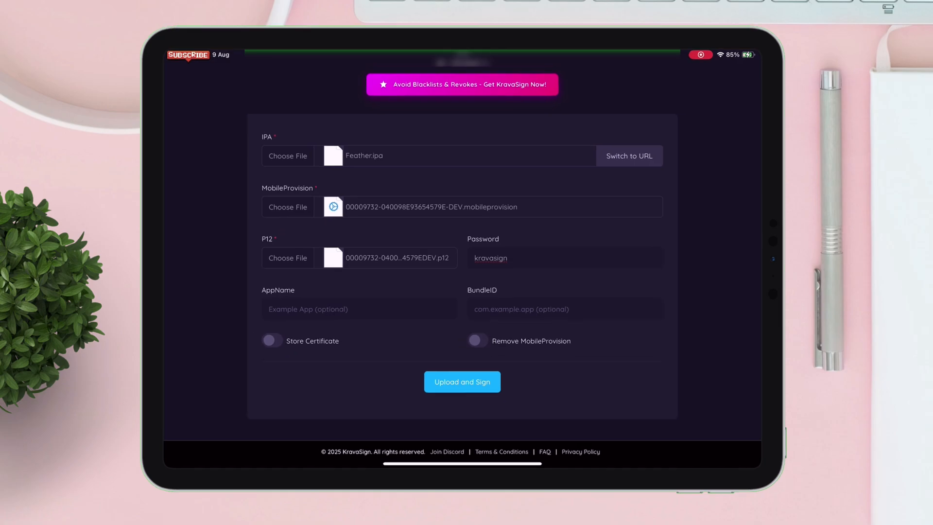
Upload, sign and install Feather.ipa through KravaSign.
click(461, 381)
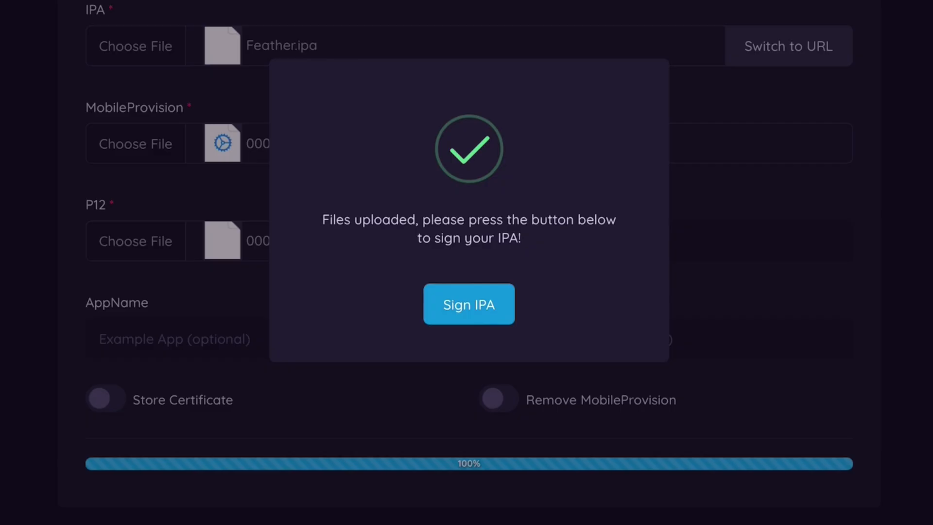
click(469, 304)
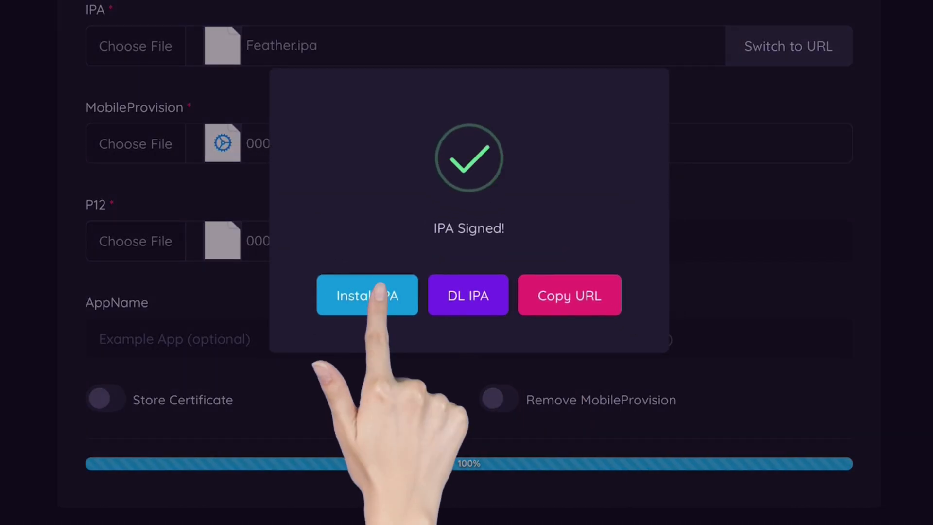
click(368, 295)
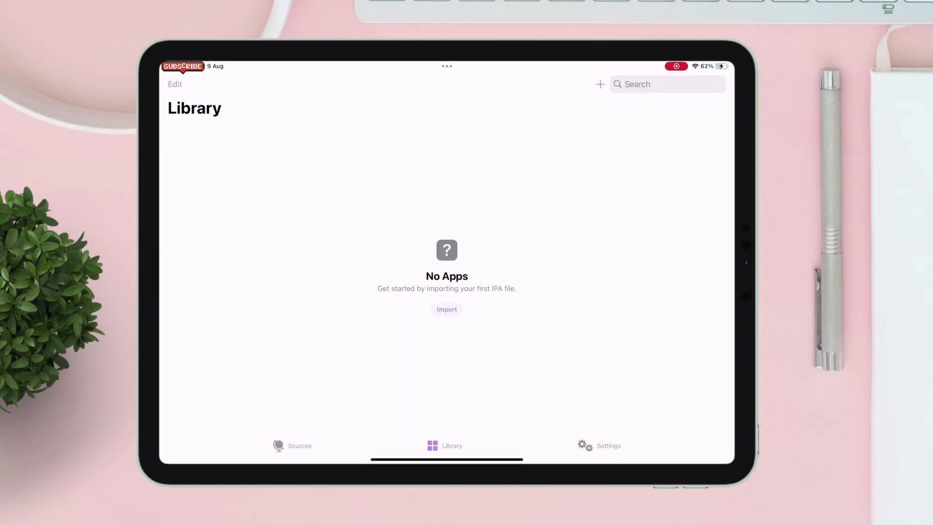
click(599, 445)
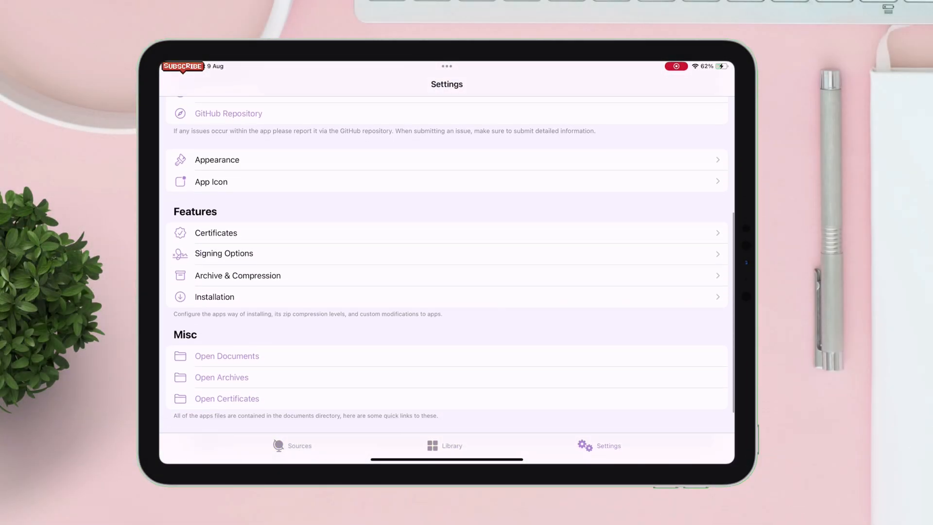
click(215, 233)
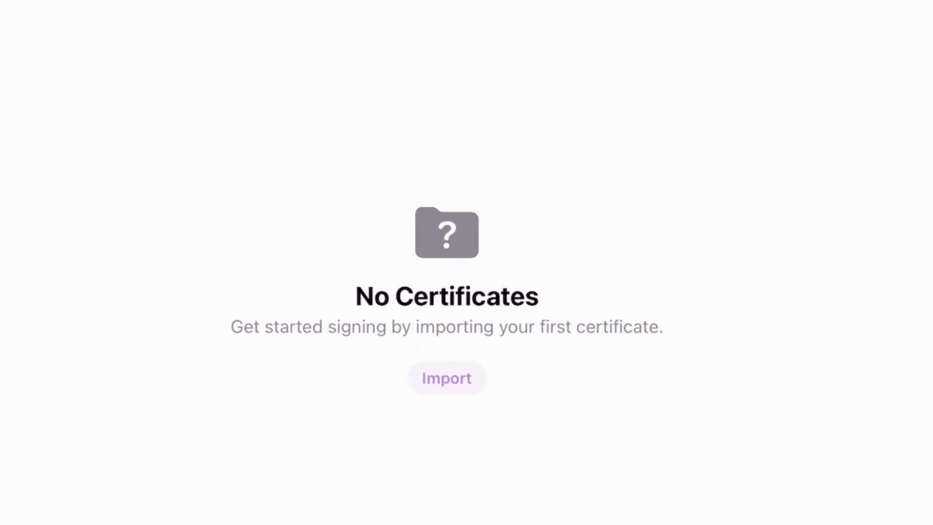
click(446, 378)
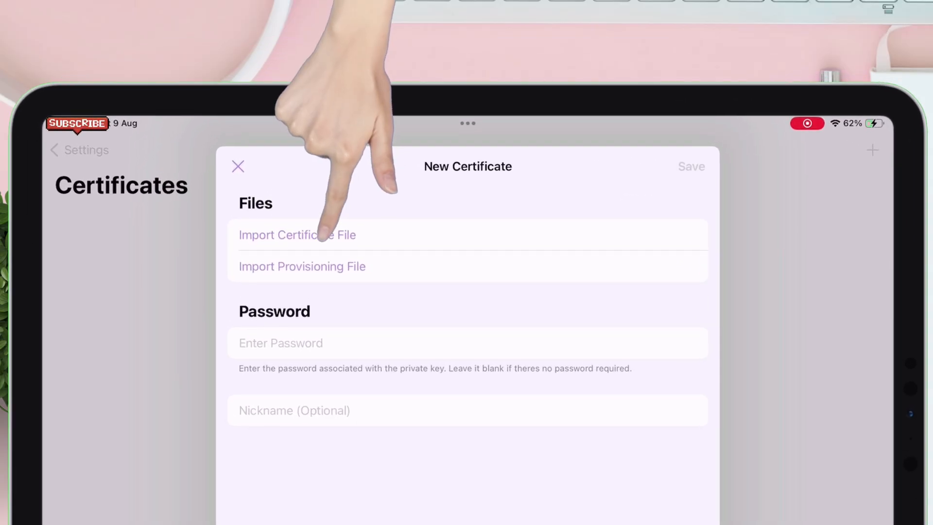
click(297, 234)
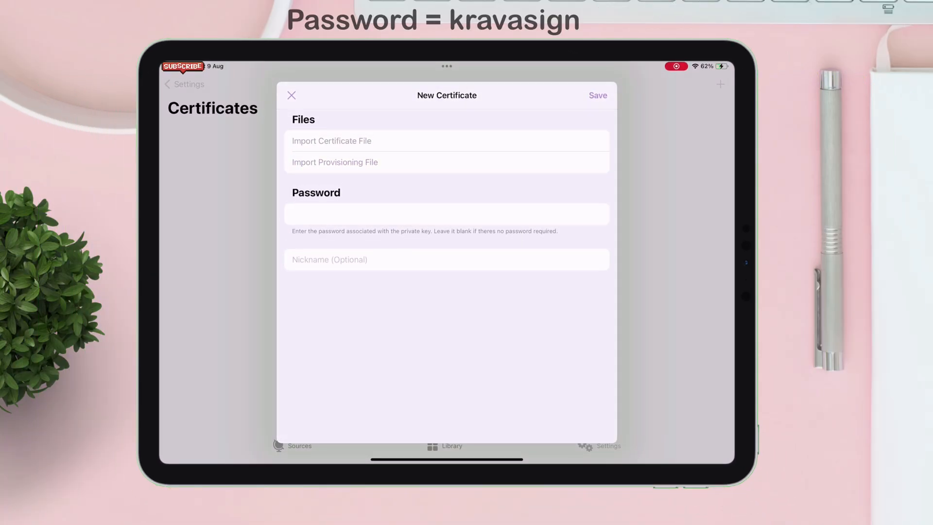
click(597, 96)
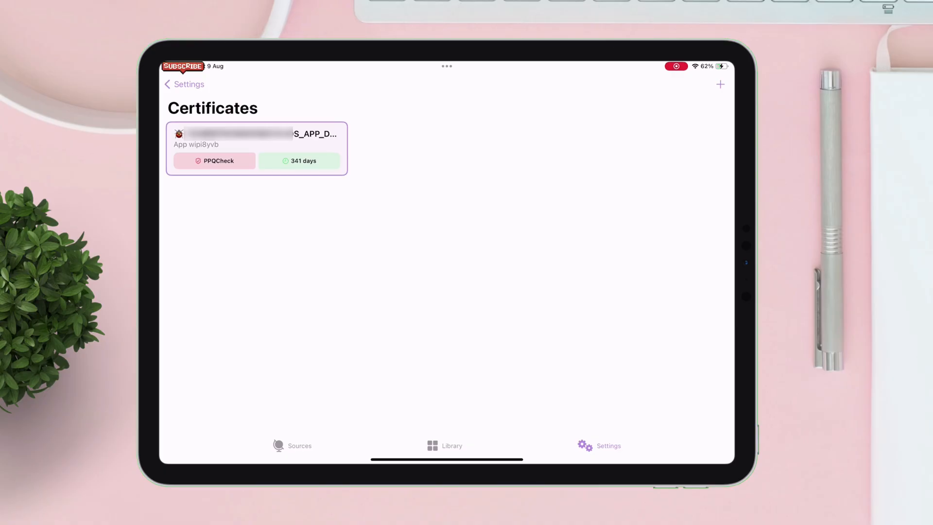
click(184, 85)
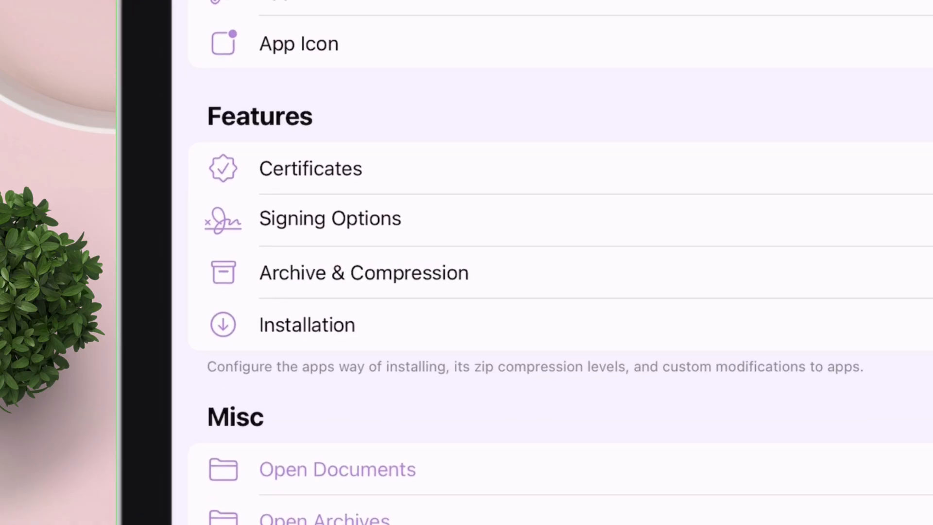
Check the Installation server settings, then switch to the Library.
click(307, 324)
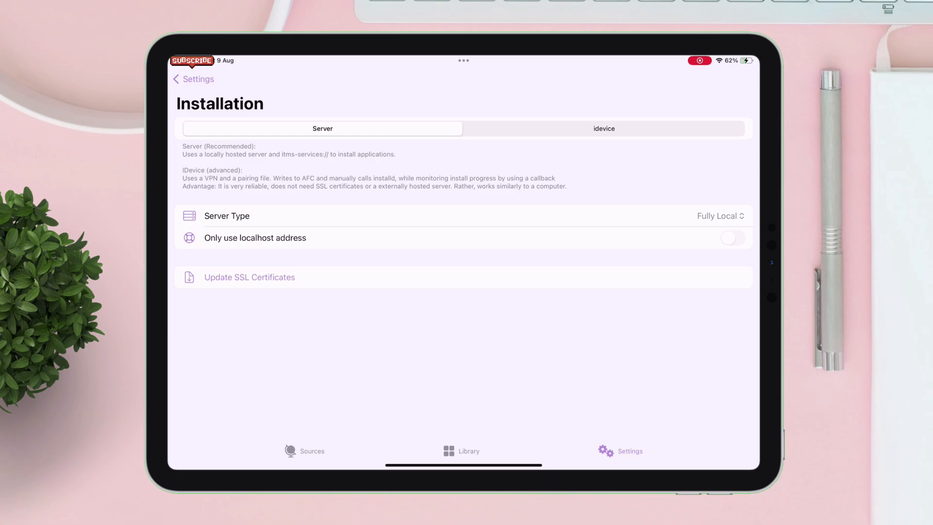
click(462, 451)
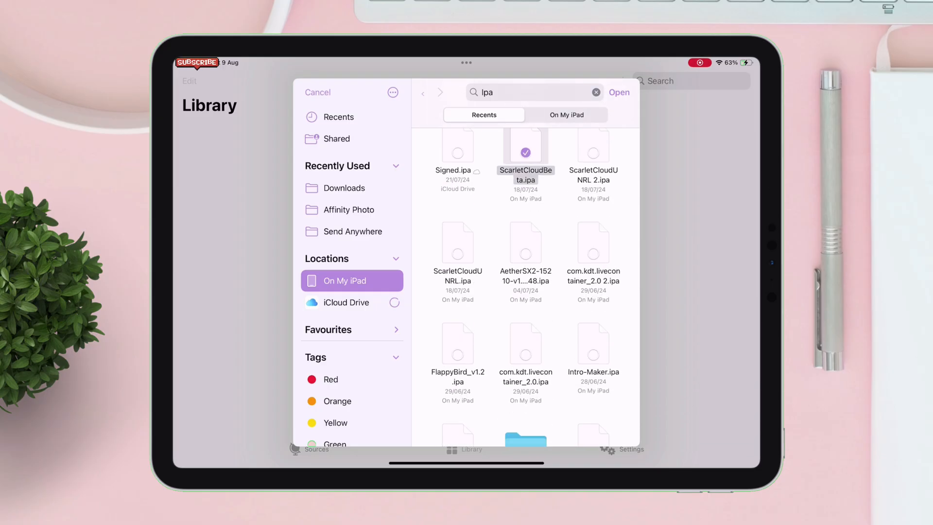
Import the seven chosen IPA files and sign MeloNX with the imported certificate.
click(618, 92)
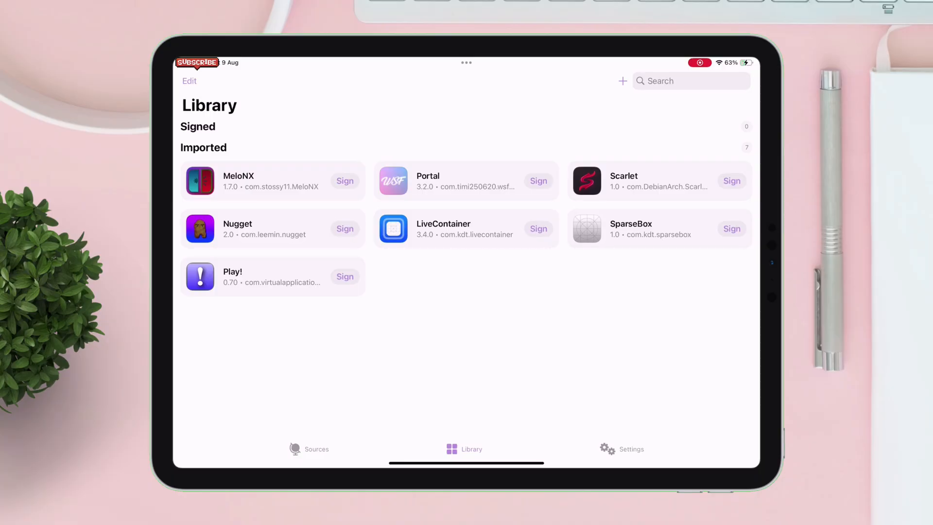
click(344, 181)
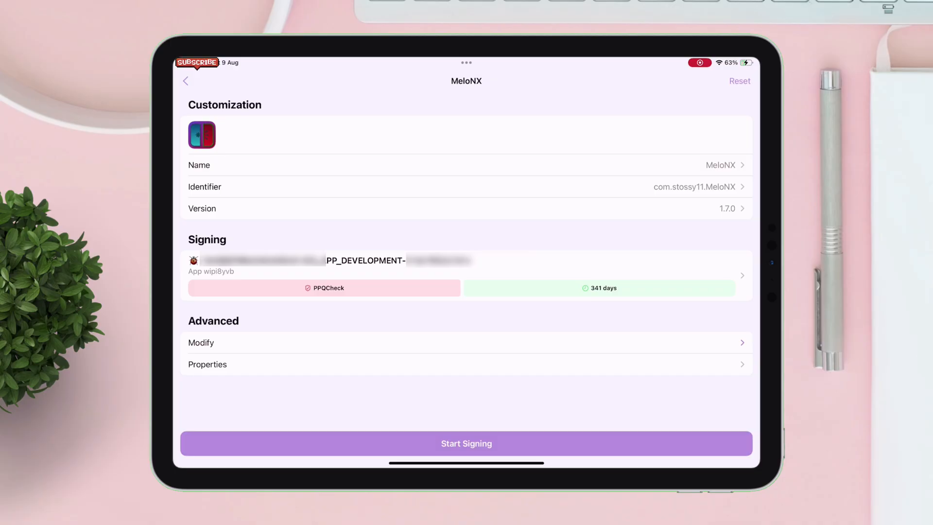
click(467, 444)
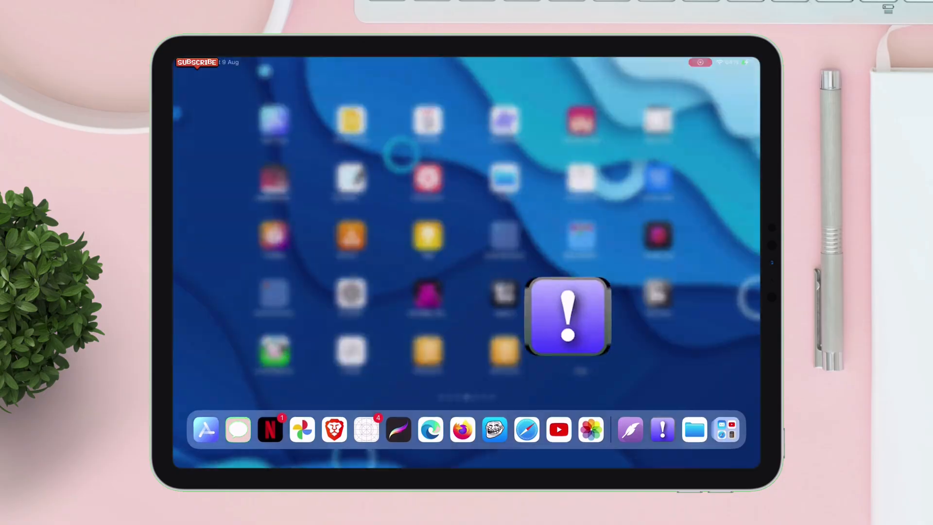
Launch Play! from the Home Screen, then view KravaSign's $7.90 and $16.75 plans.
click(566, 316)
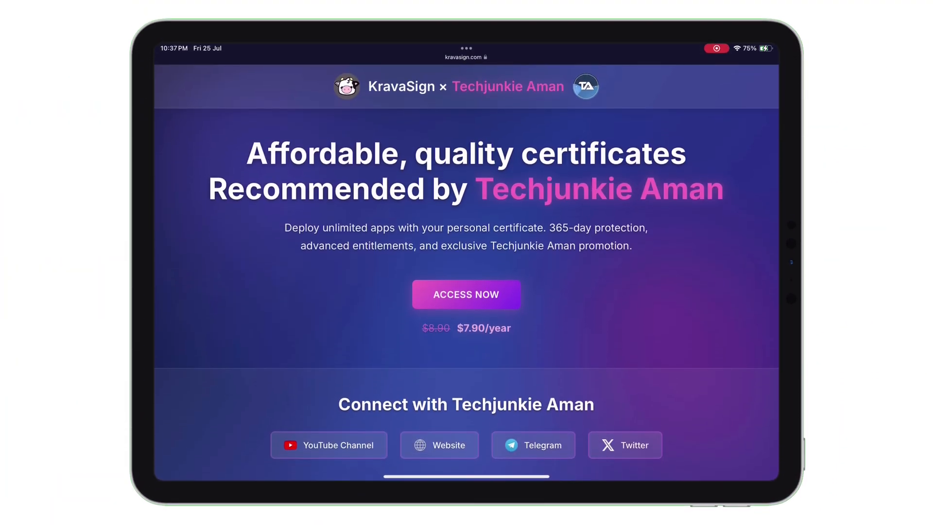
scroll(down, 3)
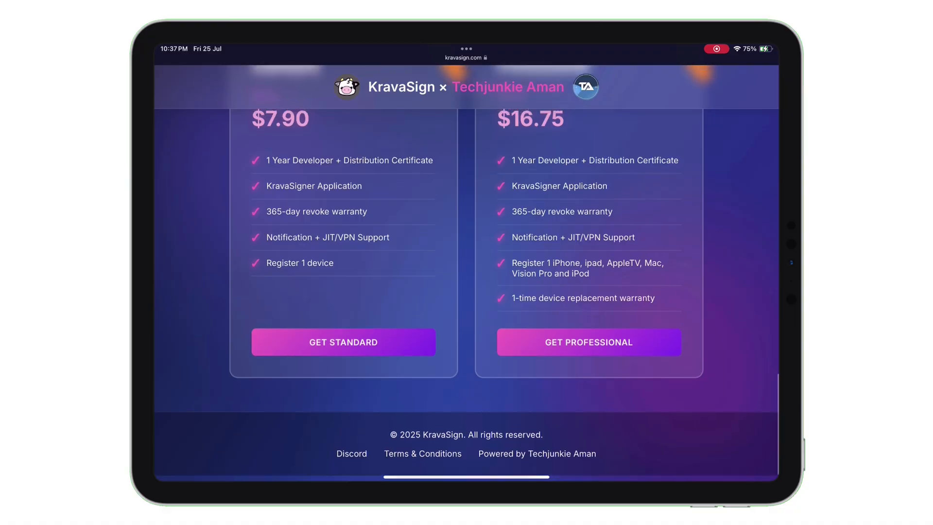